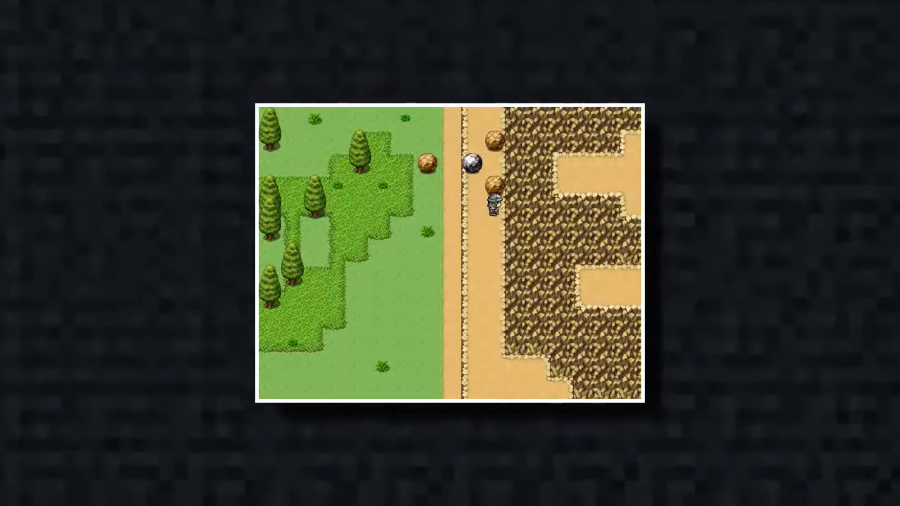
# - Walk the hero up the sandy path toward the landslide boulders blocking the way
pyautogui.press('ArrowUp')
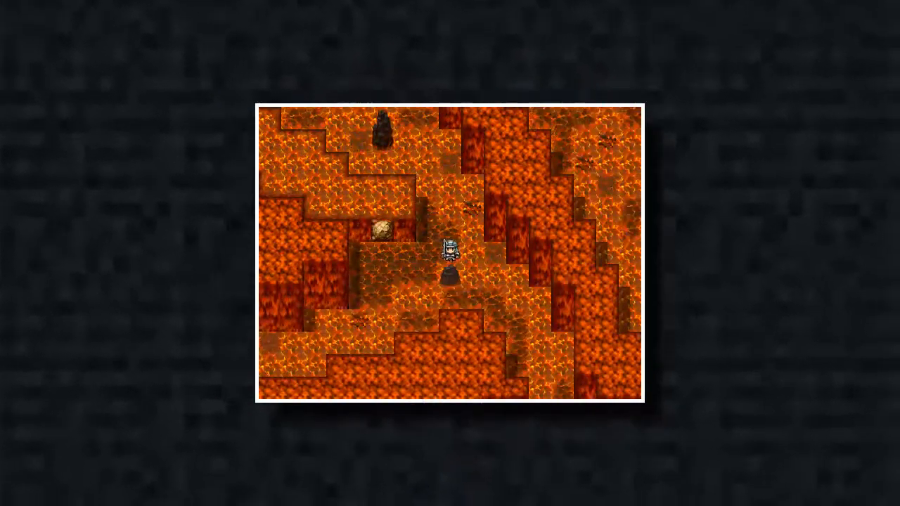
# - Move the hero up and then down through the lava dungeon corridors past the rock pillars
pyautogui.press('Up')
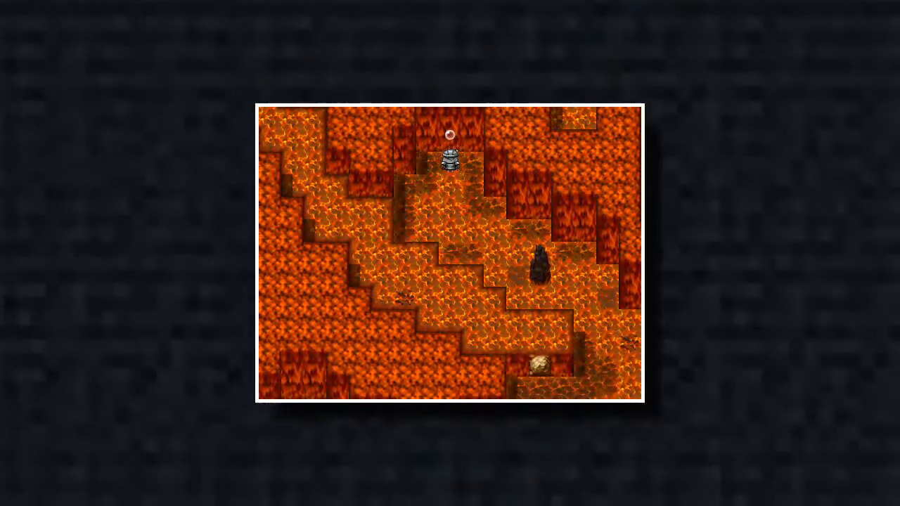
pyautogui.press('Down')
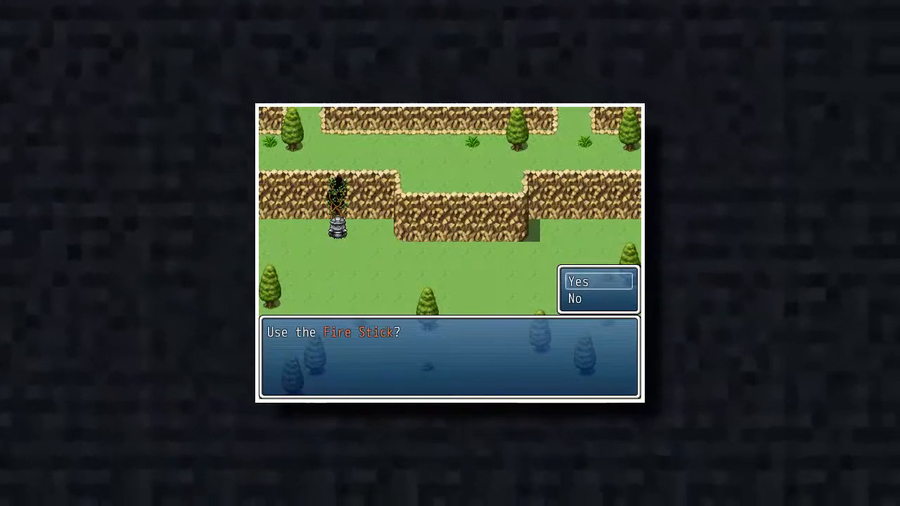
# - Answer Yes to the 'Use the Fire Stick?' prompt to burn the vines off the cliff
pyautogui.click(581, 281)
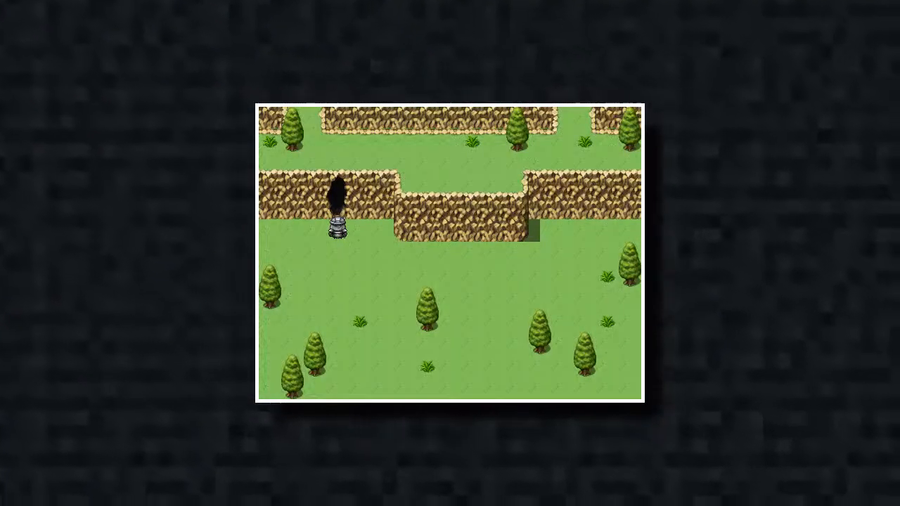